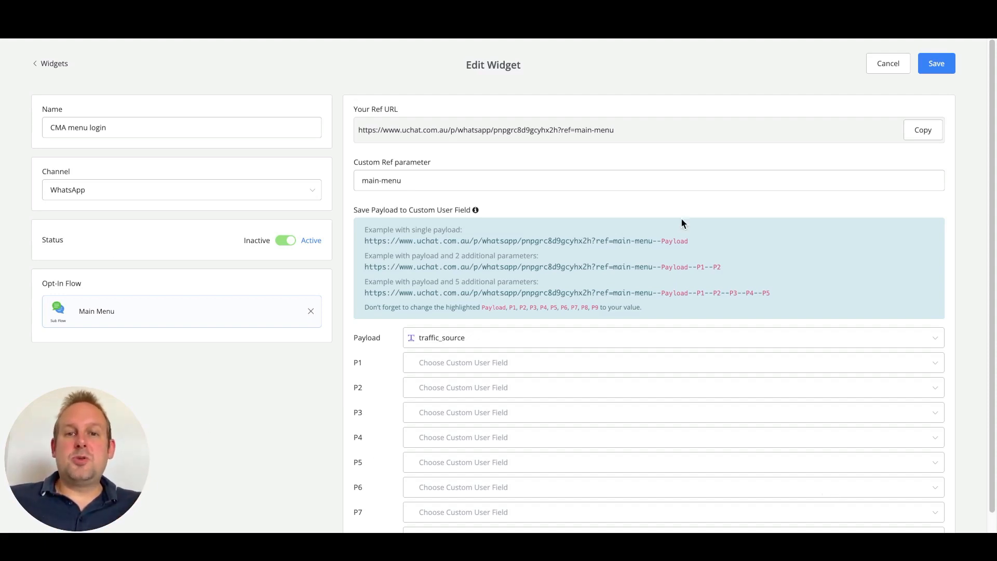
mouse_move(613, 204)
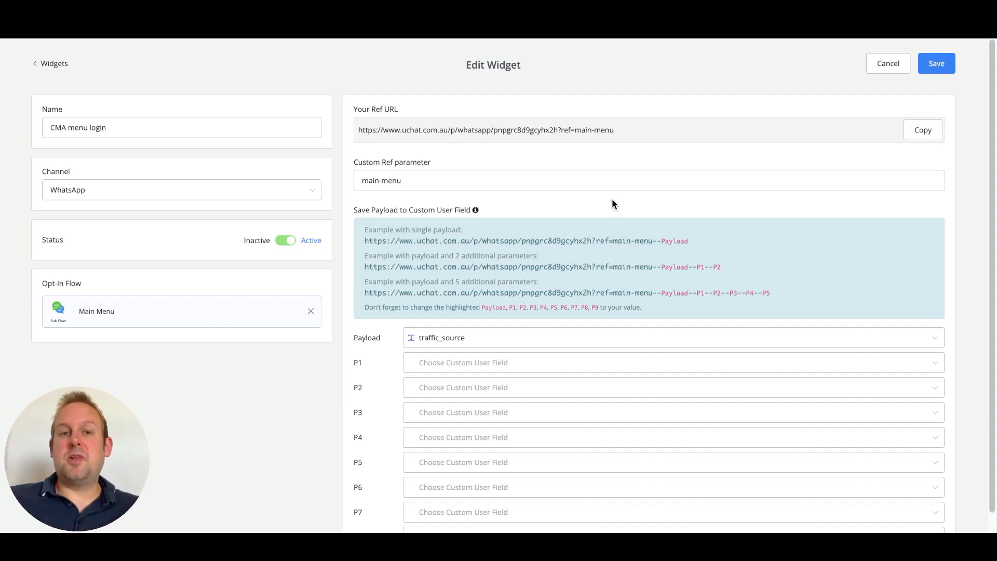
mouse_move(425, 266)
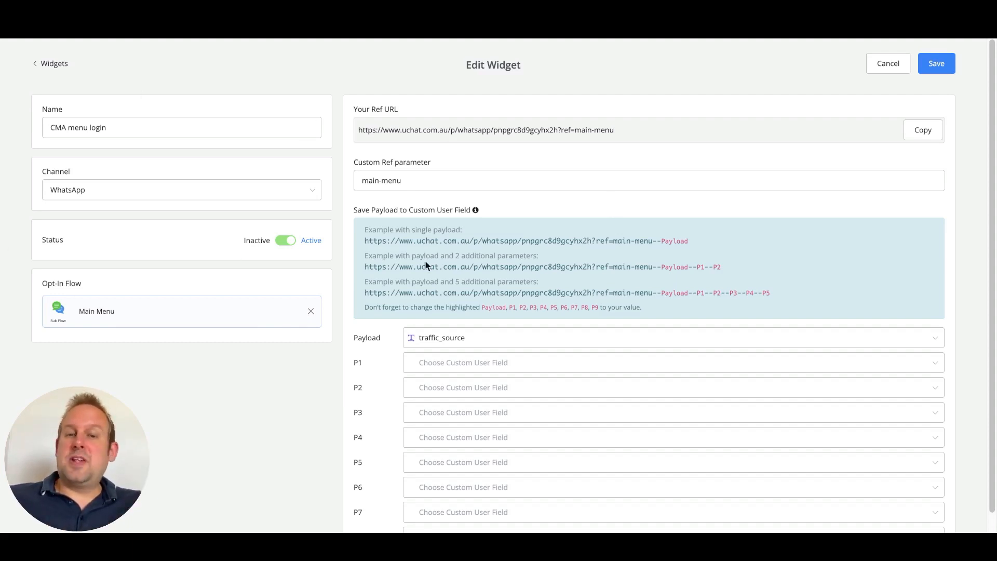
mouse_move(261, 279)
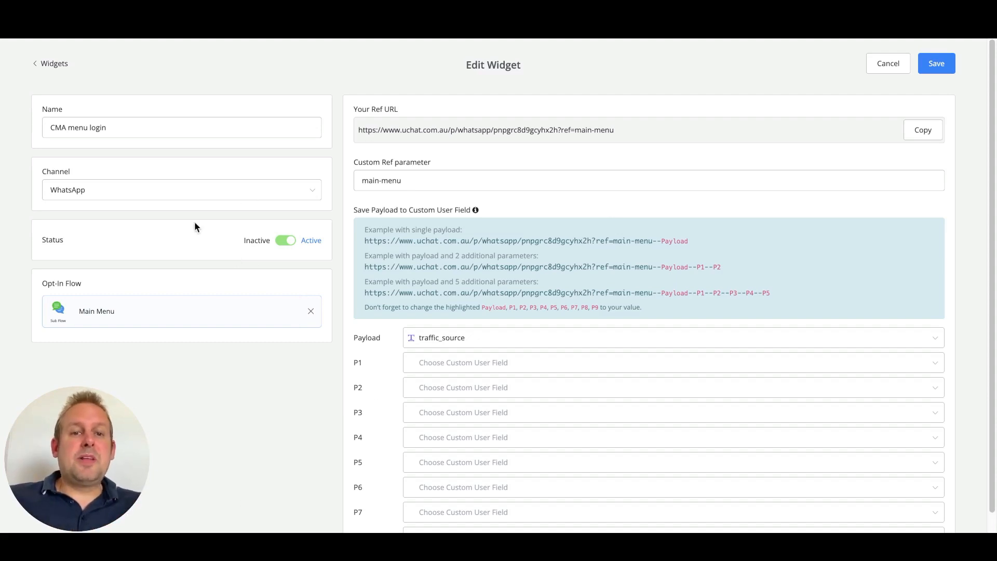
Launch the widget's ref URL so WhatsApp opens prefilled with "/start main-menu"
left_click(394, 179)
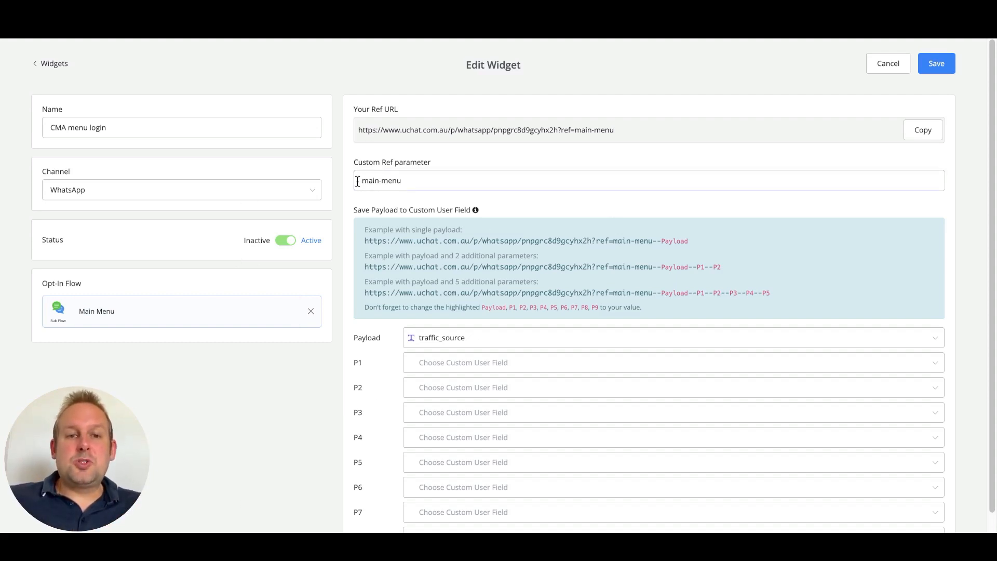
double_click(381, 180)
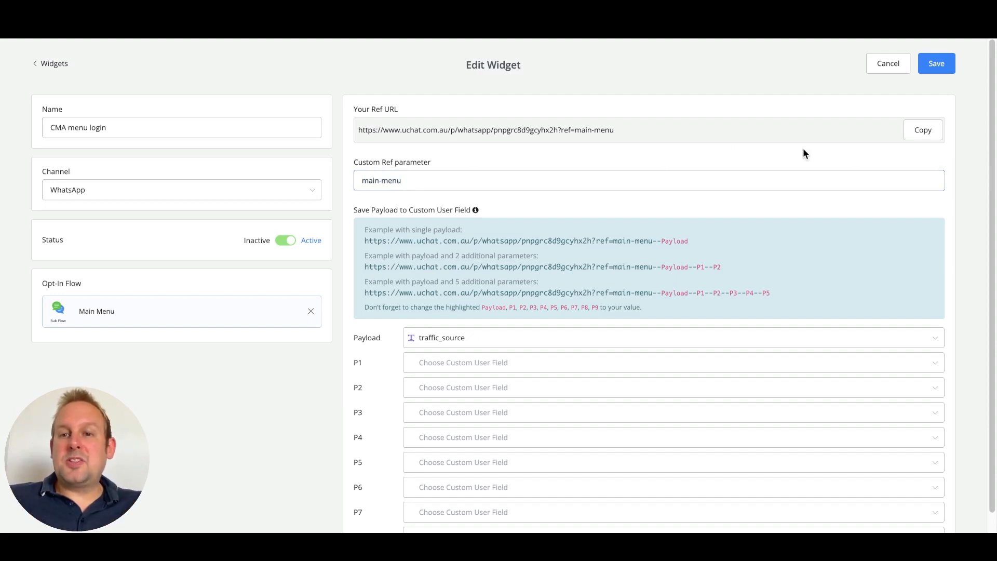
left_click(922, 130)
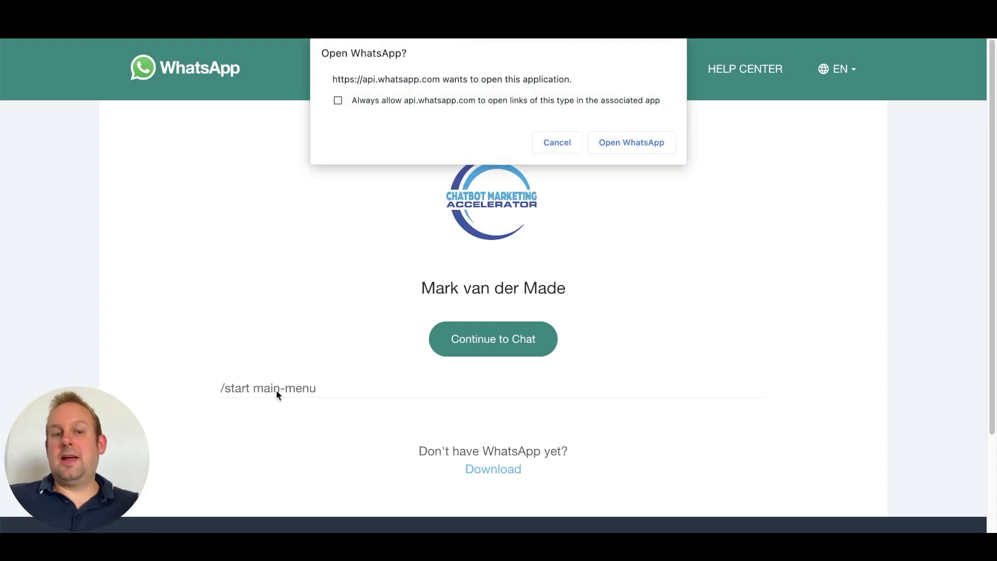
mouse_move(233, 395)
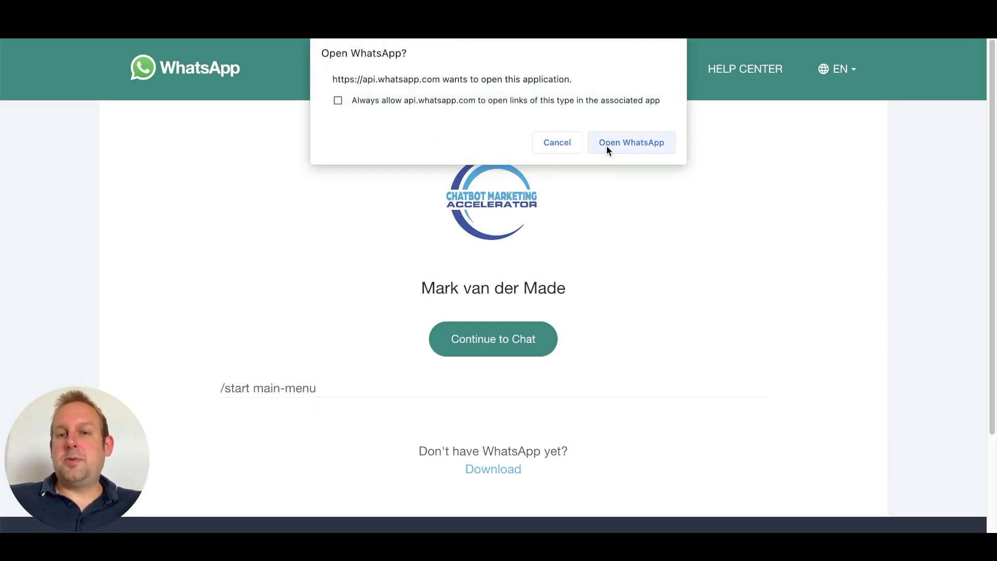
left_click(630, 143)
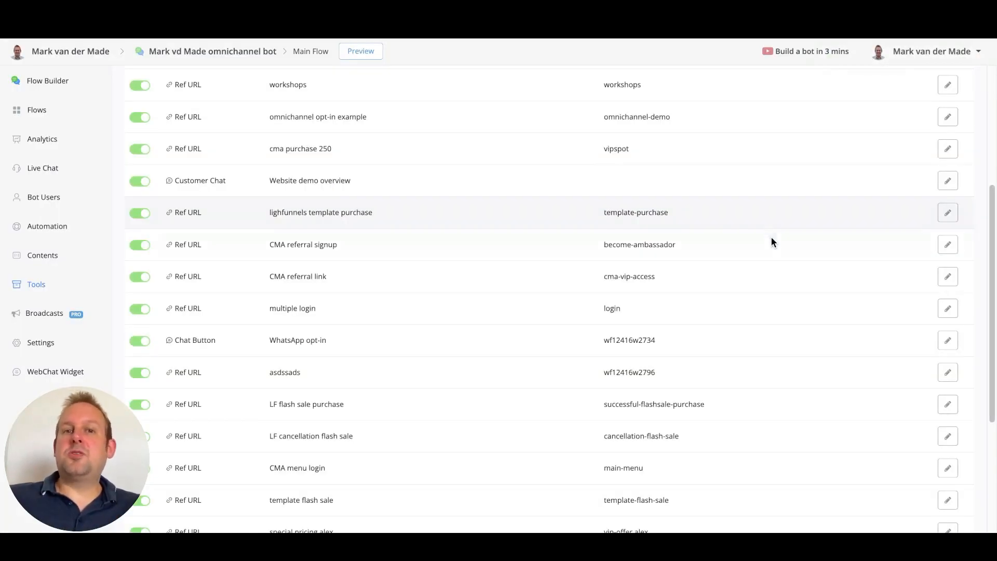
mouse_move(885, 349)
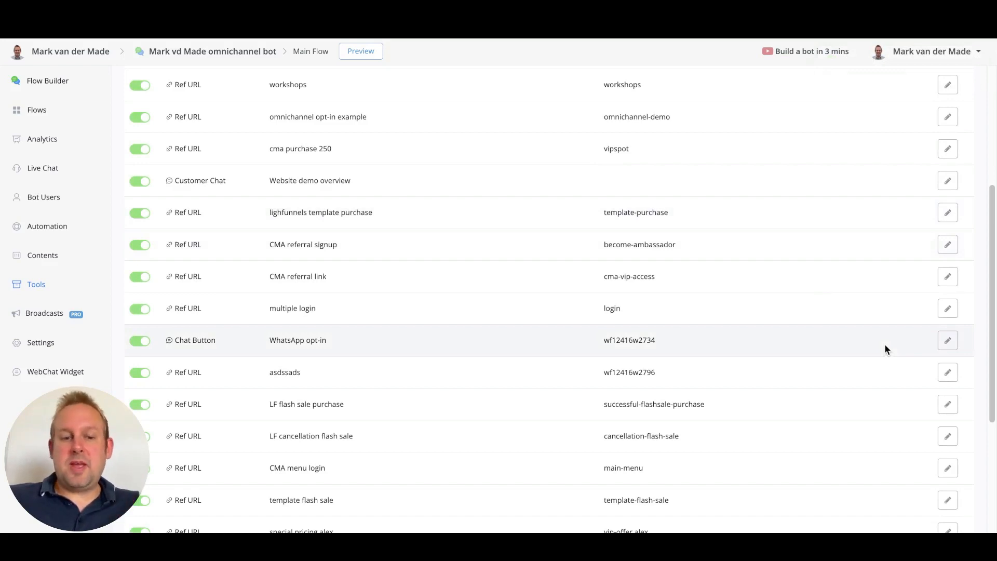
Set the demo chat button widget's channel to WhatsApp and list sub flows for its opt-in
scroll("down", 3)
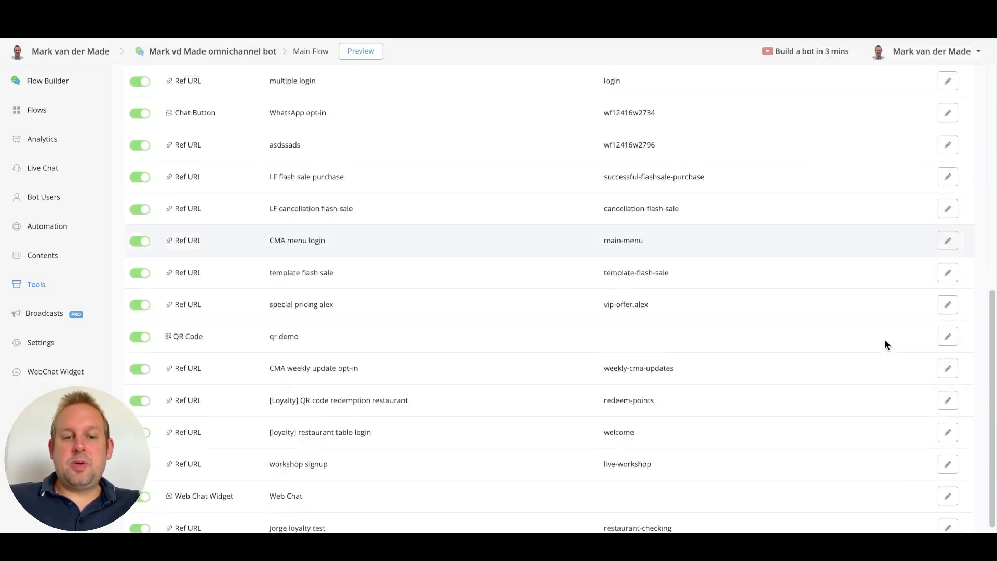
scroll("down", 3)
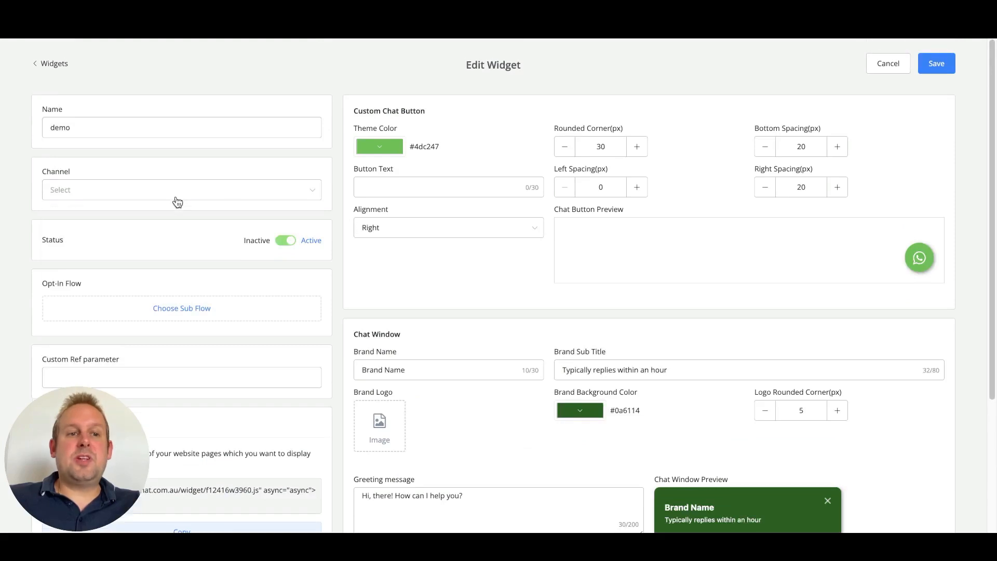
left_click(181, 189)
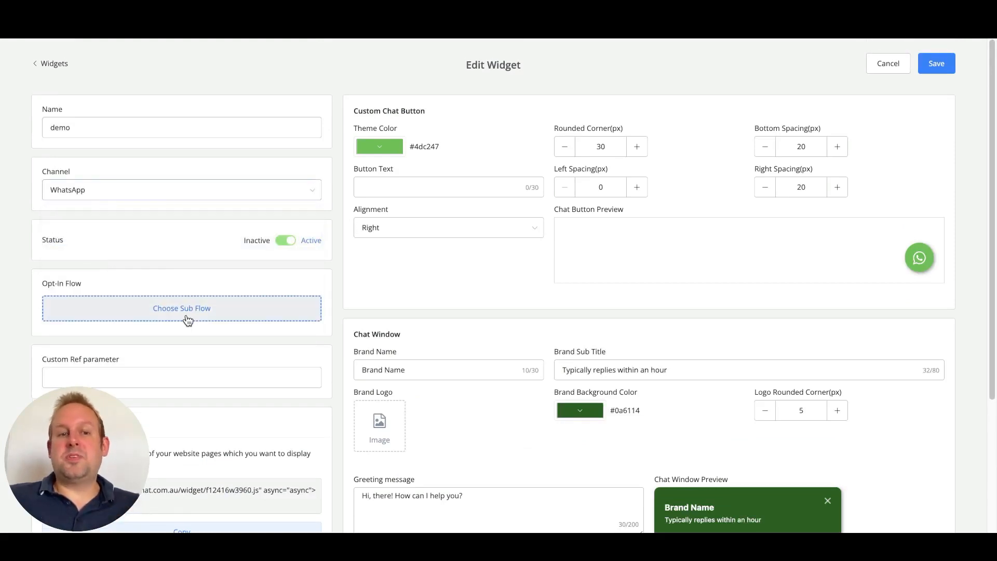
left_click(181, 308)
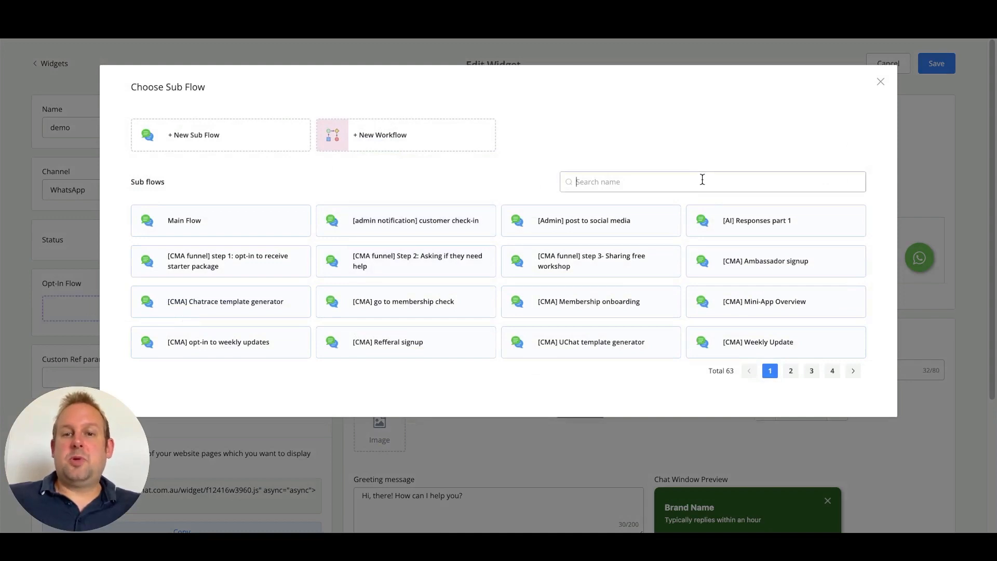
Search "main" and choose Main Menu as the demo widget's opt-in flow
type("main")
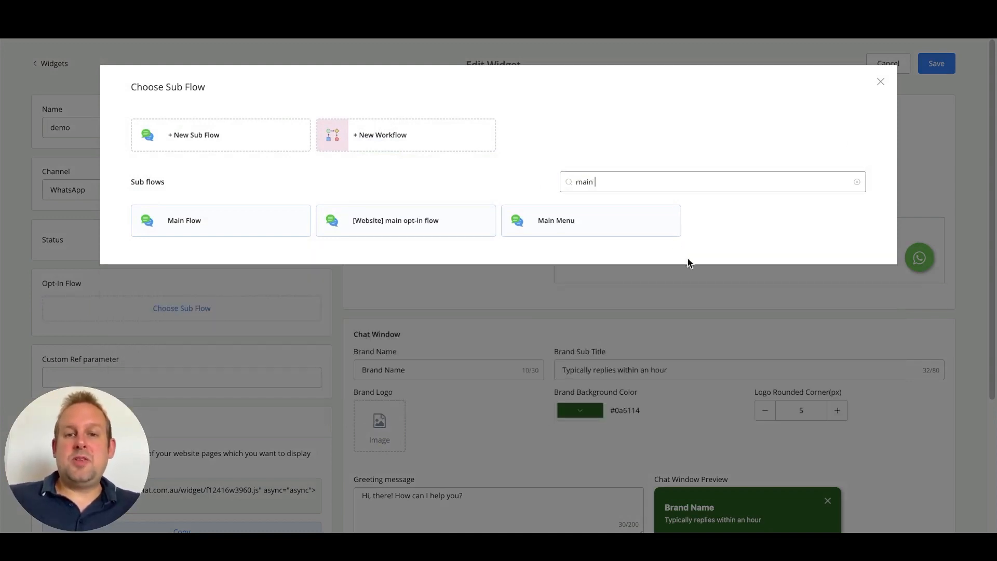
left_click(555, 220)
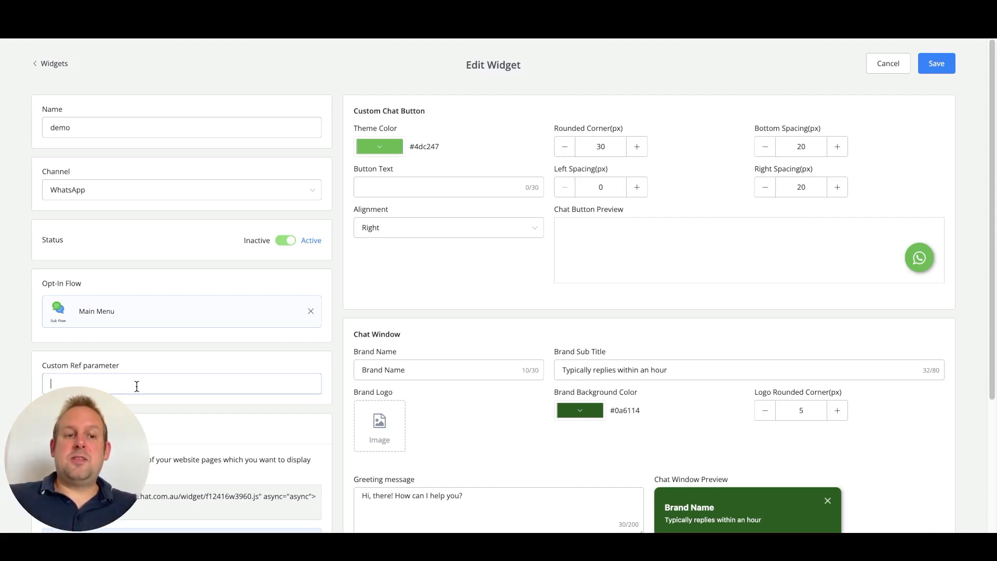
Enter the placeholder text "lkjahdkl" as the demo widget's custom ref parameter
type("ikjahdki")
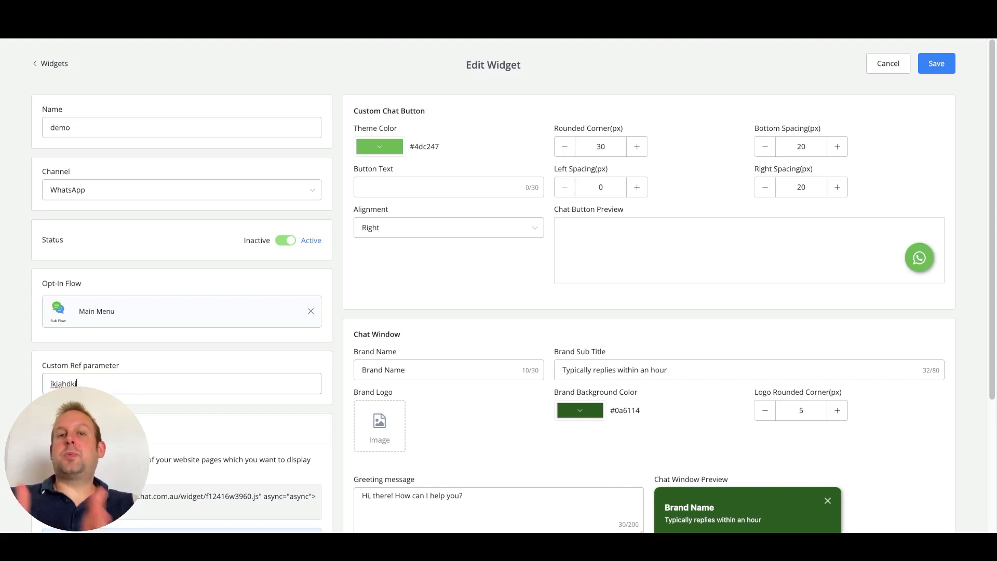